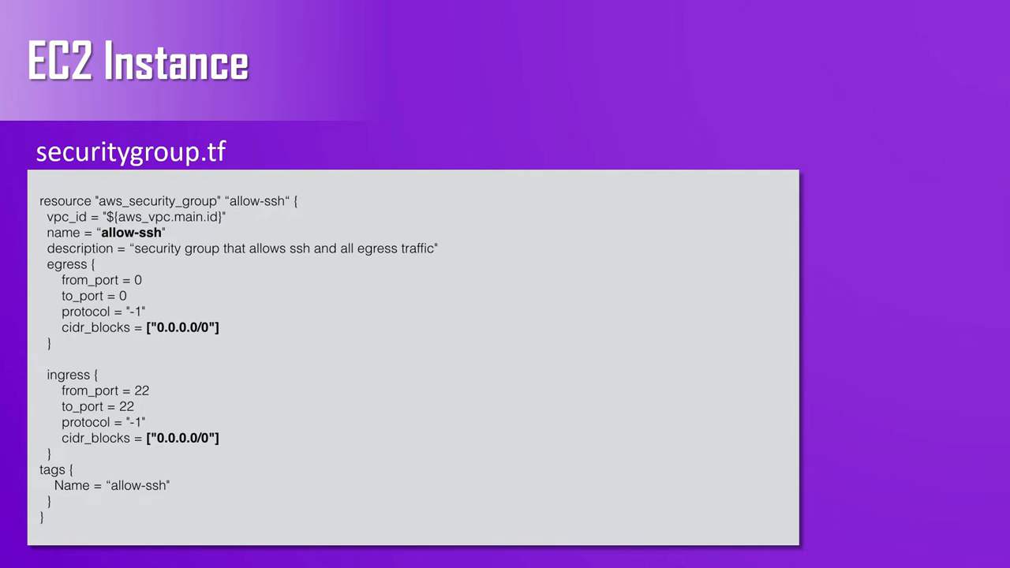
Step: Advance past the allow-ssh security group slide to the Demo-6 file listing
{"action": "key", "text": "Right"}
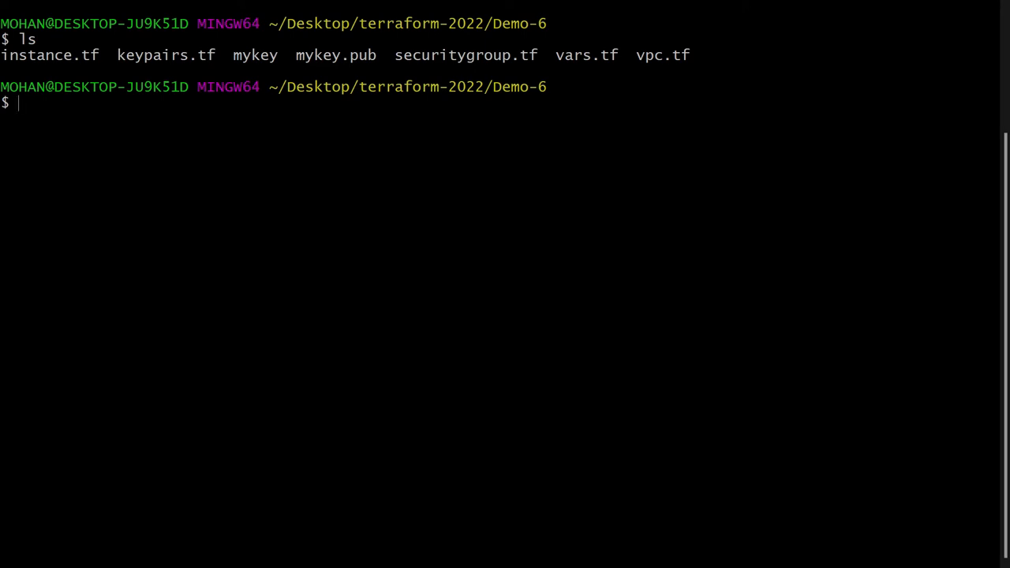
Step: Discard the half-typed ssh-keygen -f myk command
{"action": "type", "text": "ssh-"}
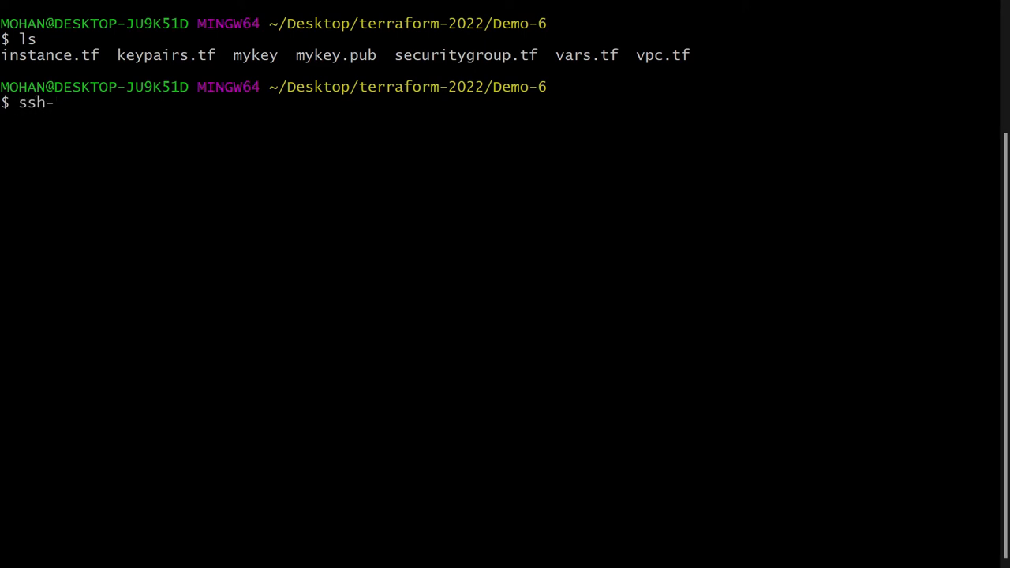
{"action": "type", "text": "keygen"}
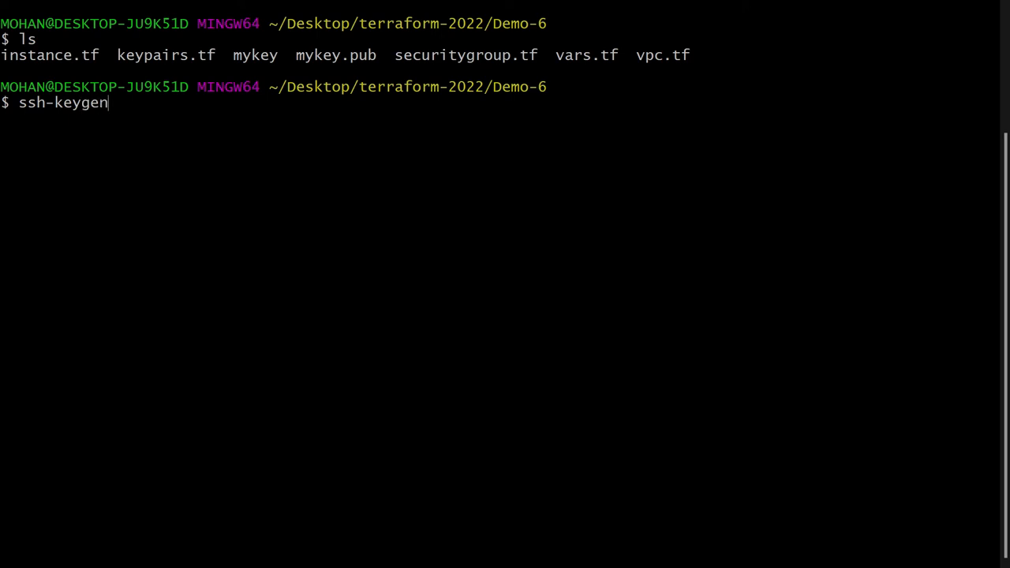
{"action": "type", "text": "-f"}
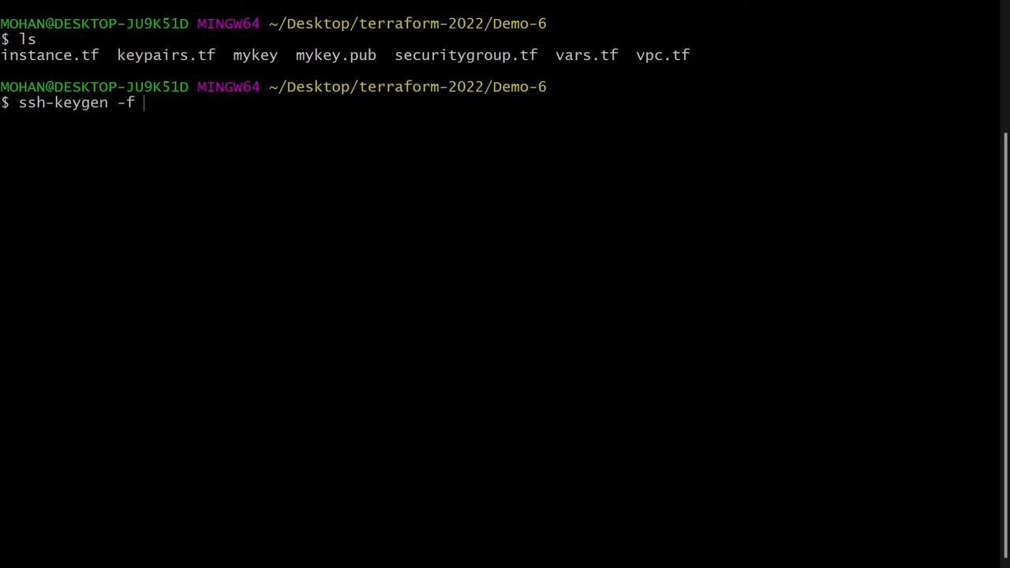
{"action": "type", "text": "myk"}
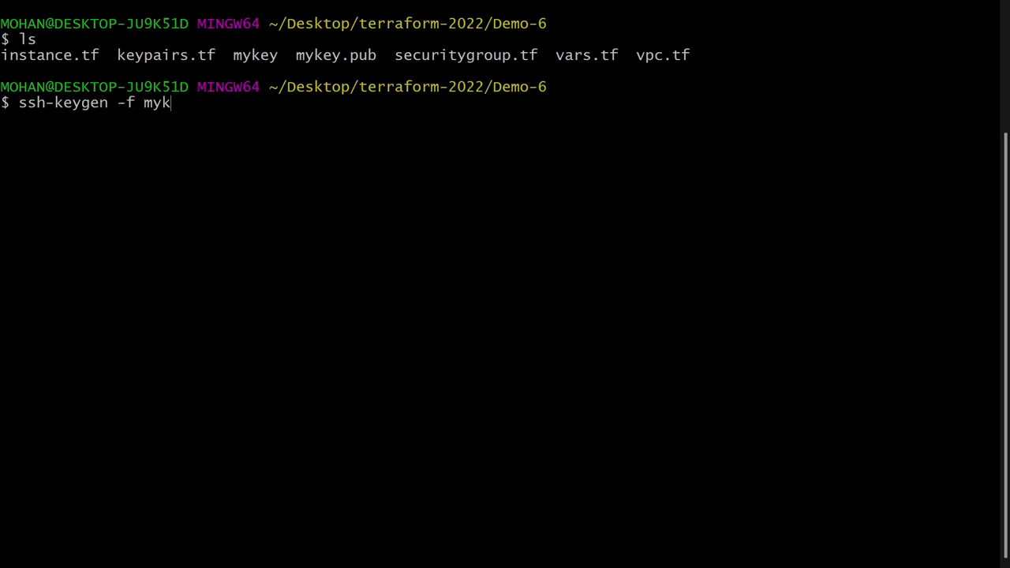
{"action": "key", "text": "Backspace"}
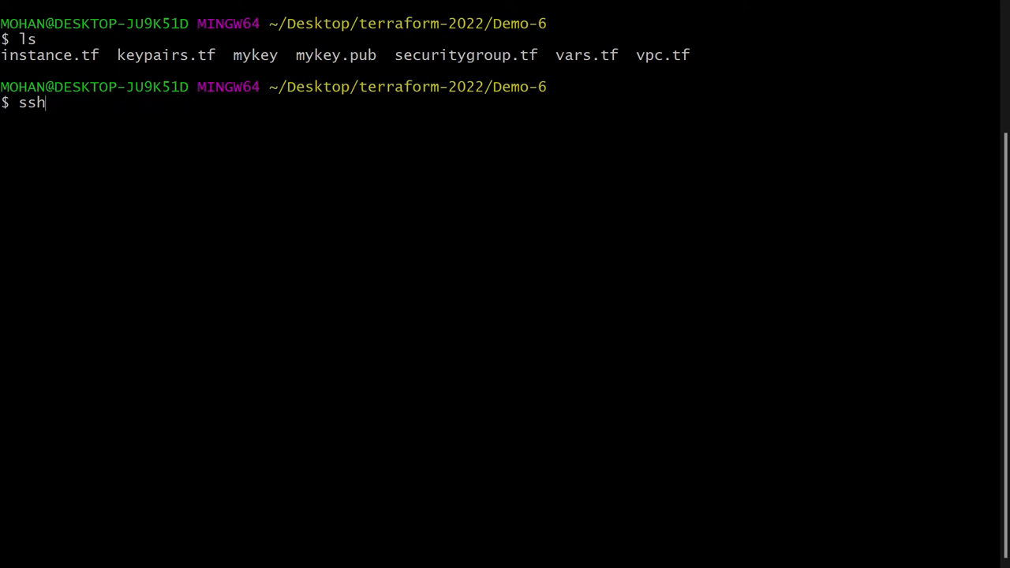
Step: Display instance.tf, showing the EC2 instance's subnet, allow-ssh group and key pair
{"action": "type", "text": "cat"}
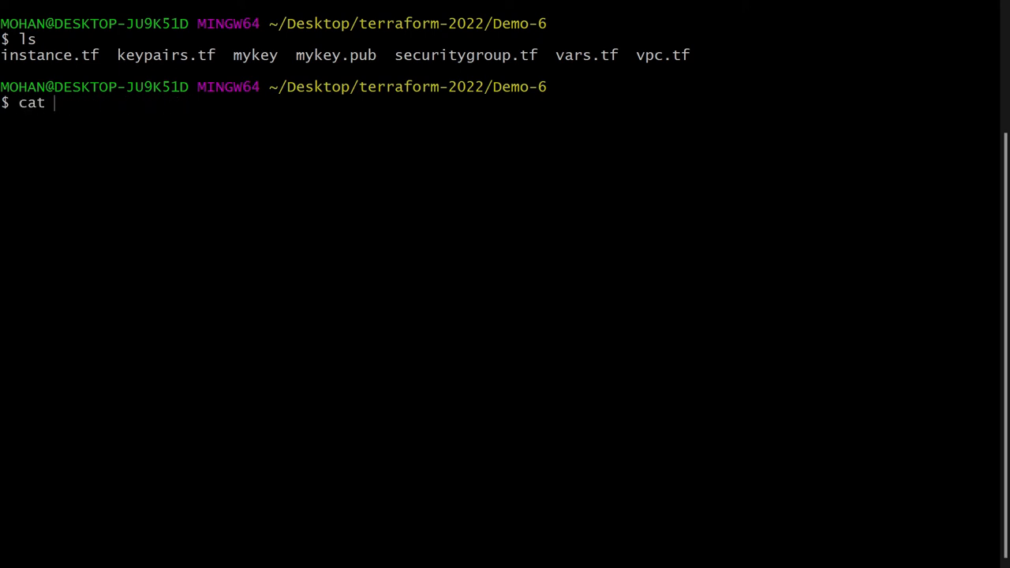
{"action": "type", "text": "instance.tf"}
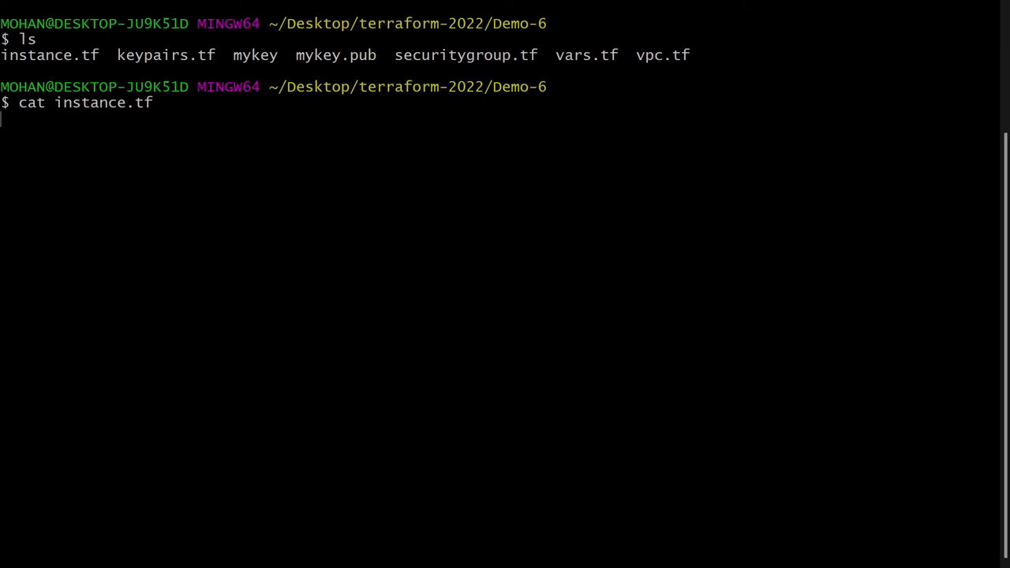
{"action": "key", "text": "Enter"}
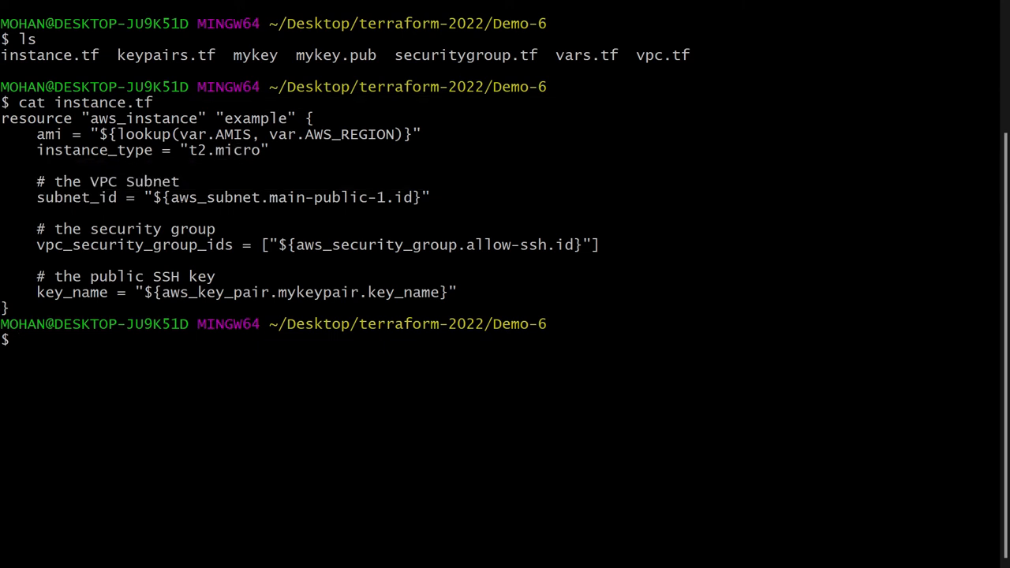
{"action": "type", "text": "cat"}
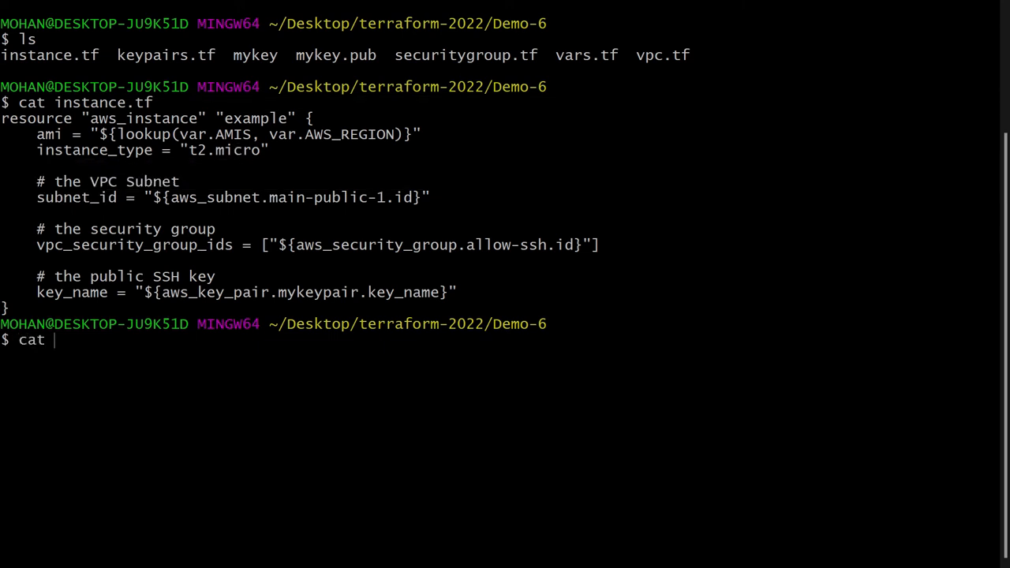
Step: Display vpc.tf and highlight the first public subnet's eu-west-1a availability zone
{"action": "type", "text": "vpc.tf"}
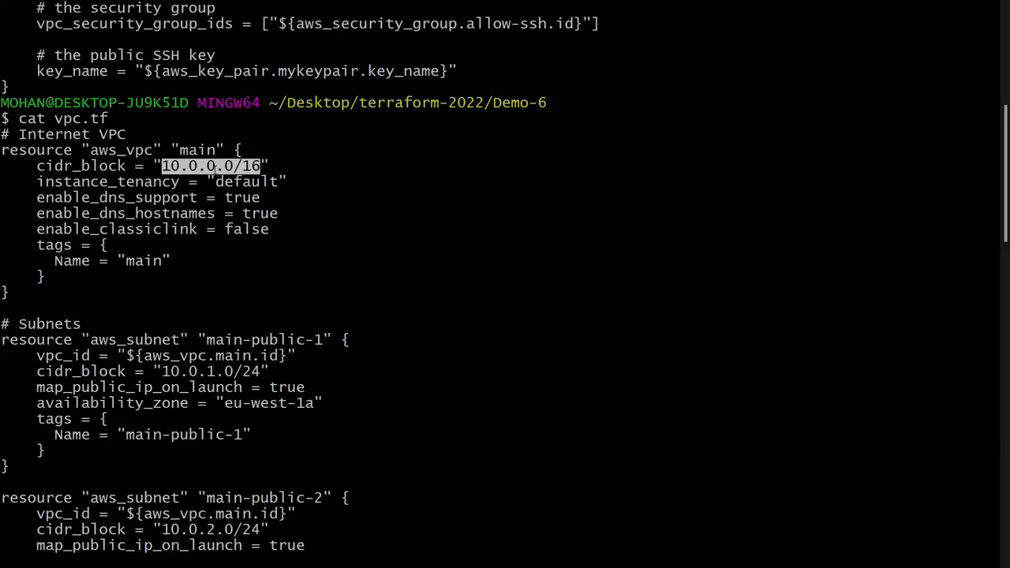
{"action": "scroll", "scroll_direction": "down", "scroll_amount": 3}
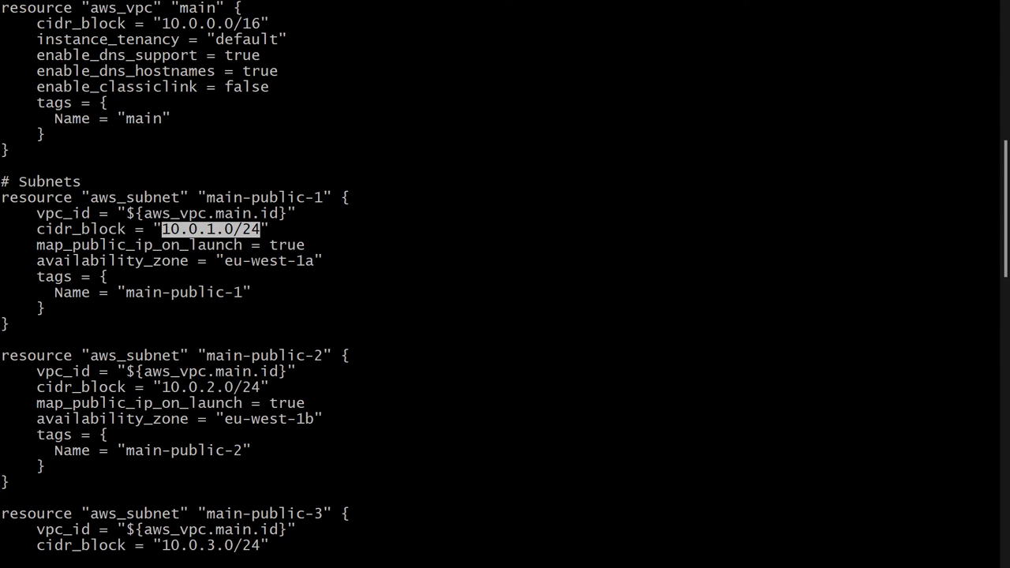
{"action": "double_click", "coordinate": [268, 261]}
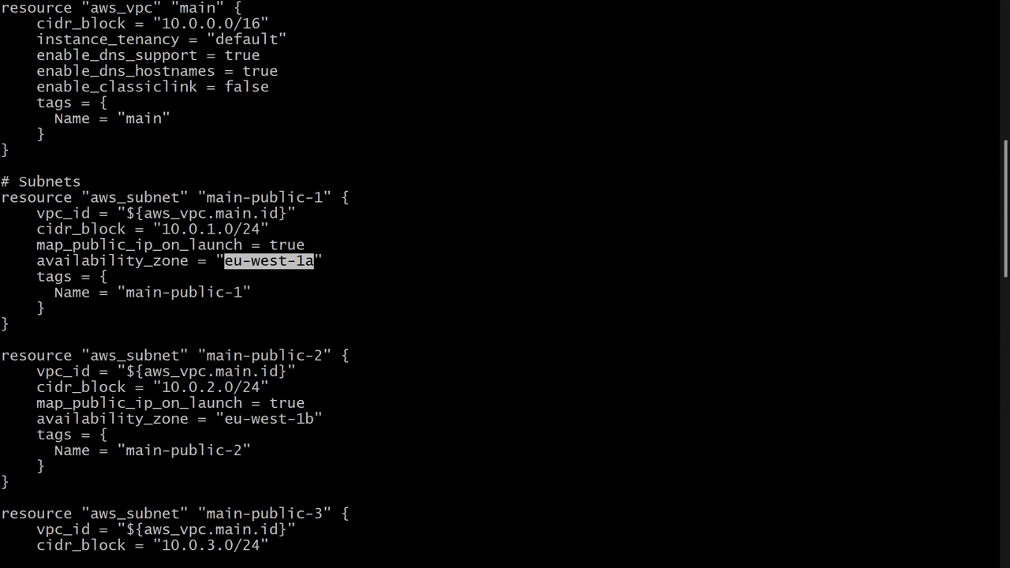
{"action": "scroll", "scroll_direction": "down", "scroll_amount": 3}
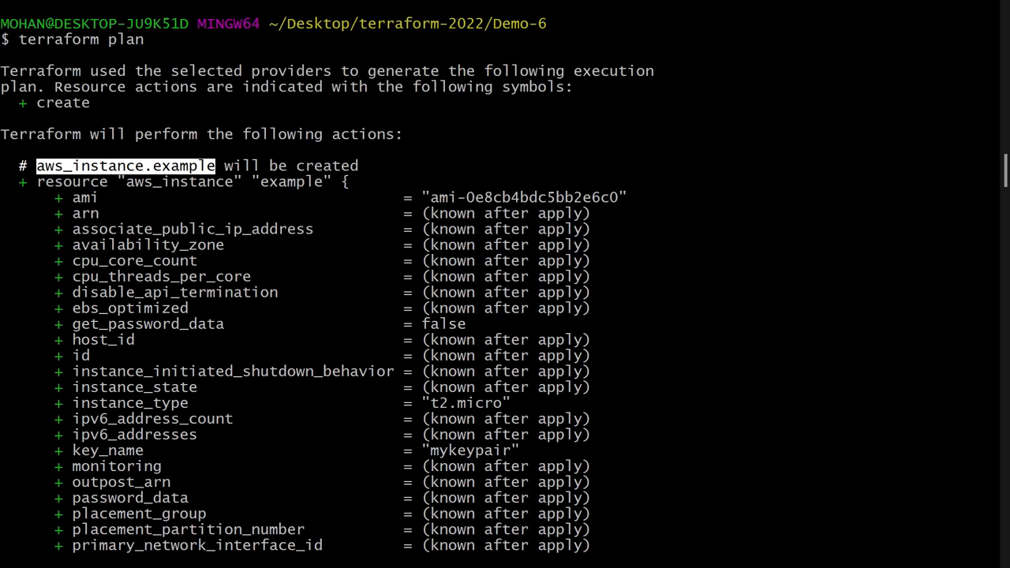
Step: Scroll through the plan, highlighting the allow-ssh security group
{"action": "scroll", "scroll_direction": "down", "scroll_amount": 3}
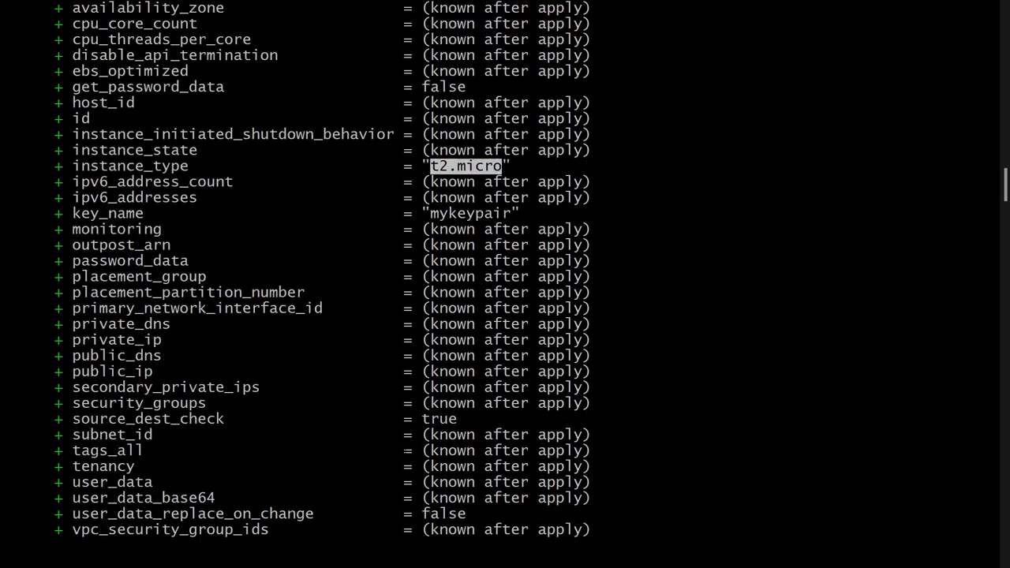
{"action": "scroll", "scroll_direction": "down", "scroll_amount": 3}
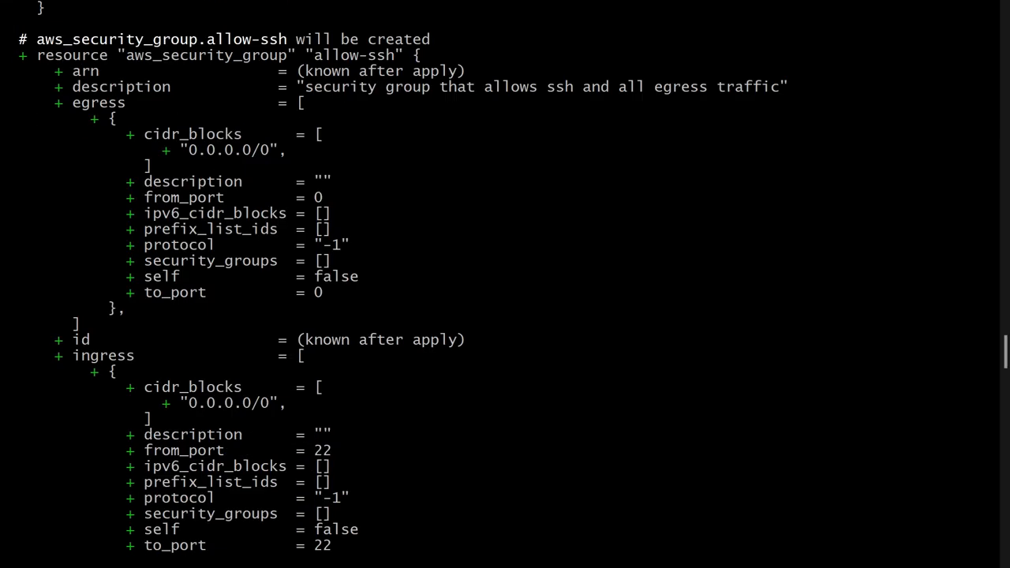
{"action": "double_click", "coordinate": [162, 38]}
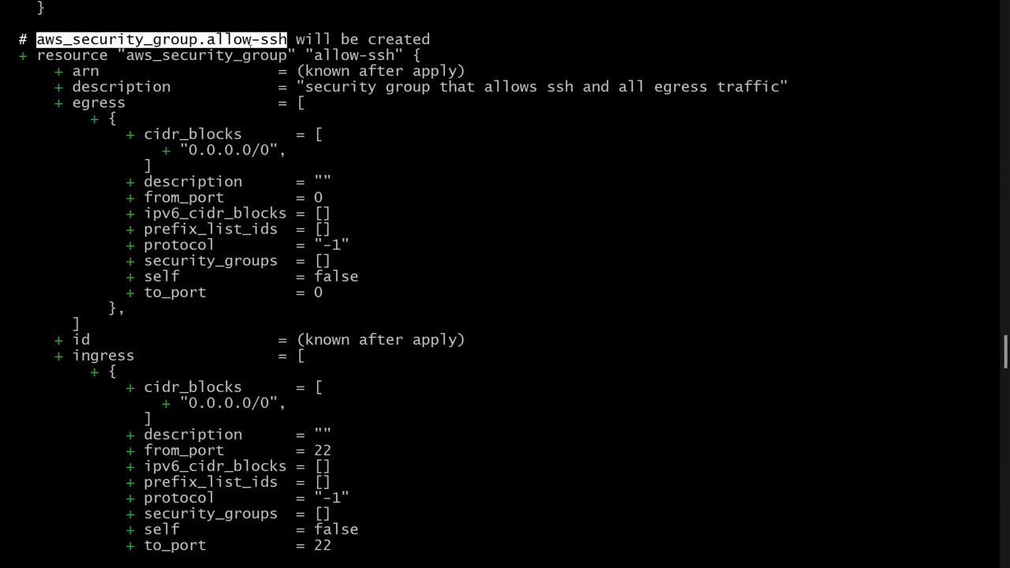
{"action": "scroll", "scroll_direction": "down", "scroll_amount": 3}
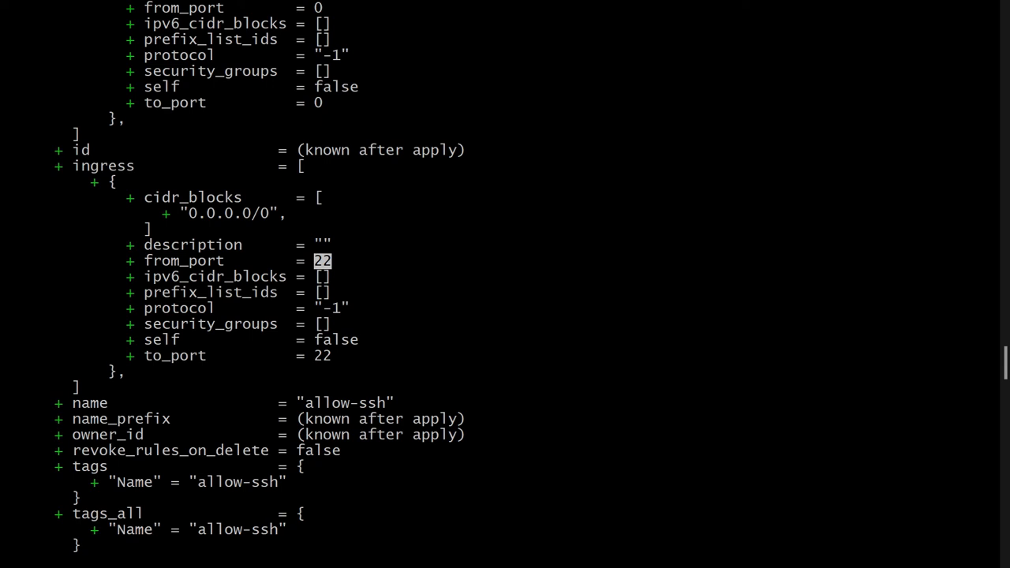
Step: Run terraform apply and confirm 'yes' to create the 15 resources
{"action": "type", "text": "terraform app"}
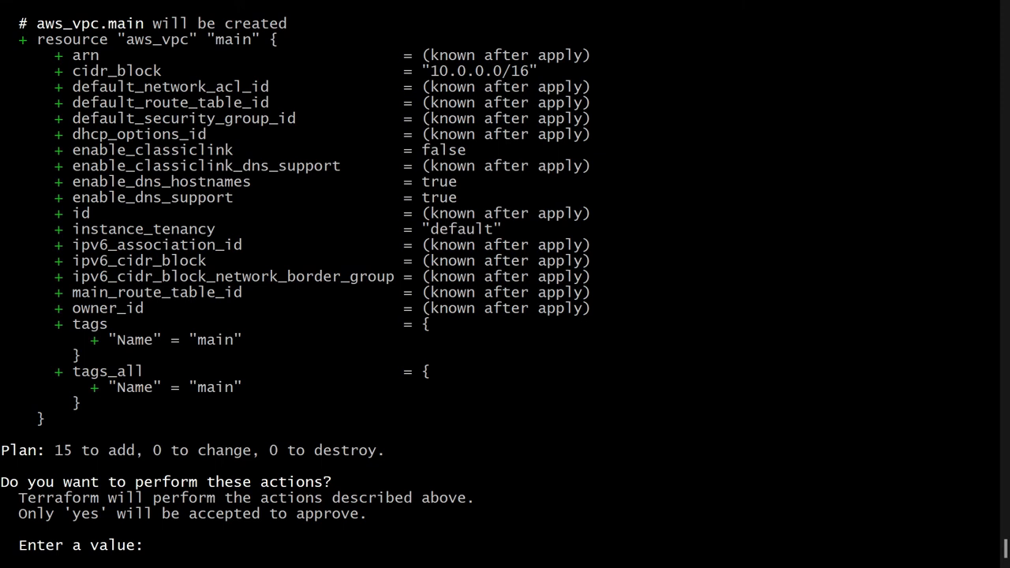
{"action": "type", "text": "yes"}
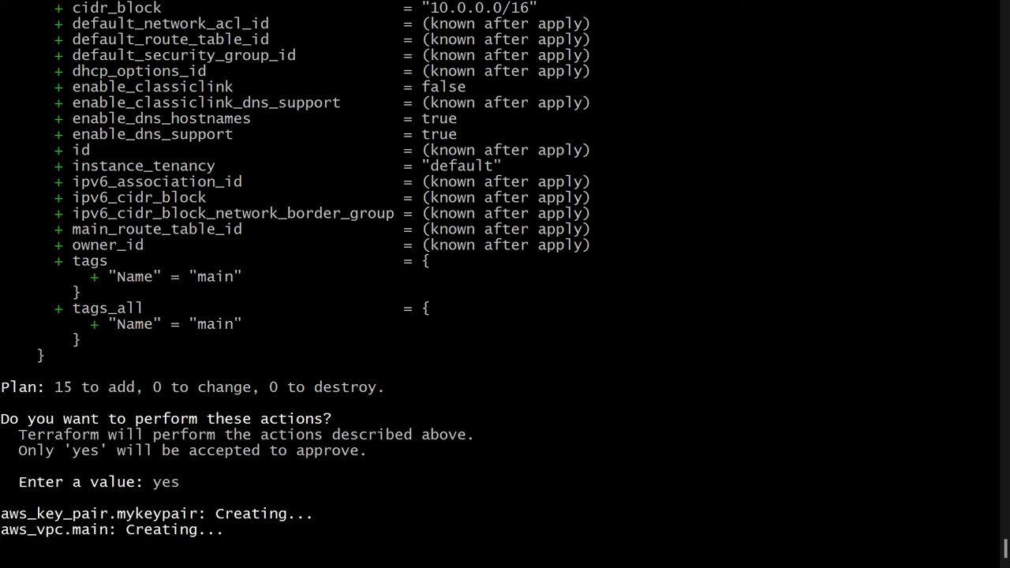
{"action": "scroll", "scroll_direction": "down", "scroll_amount": 3}
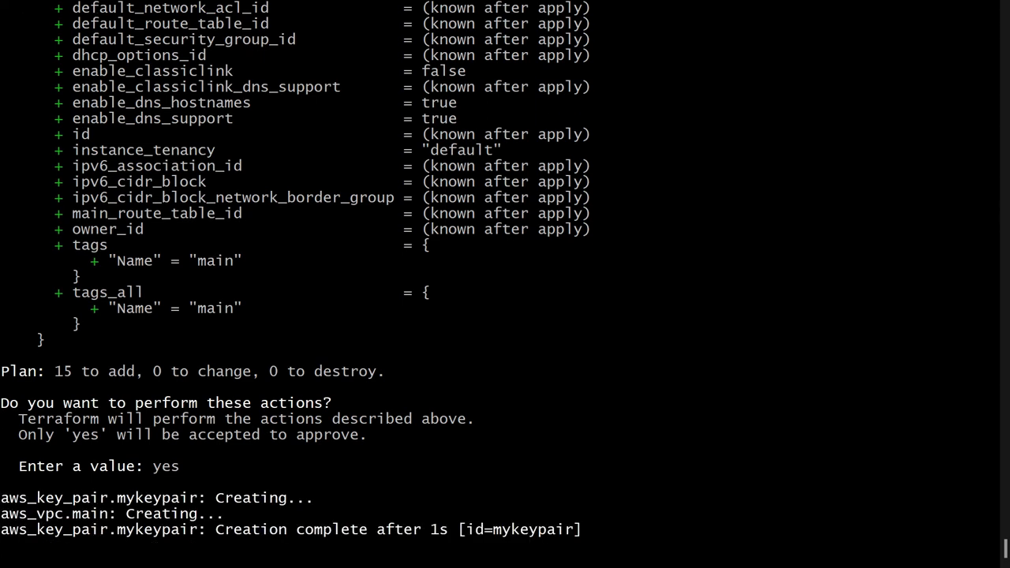